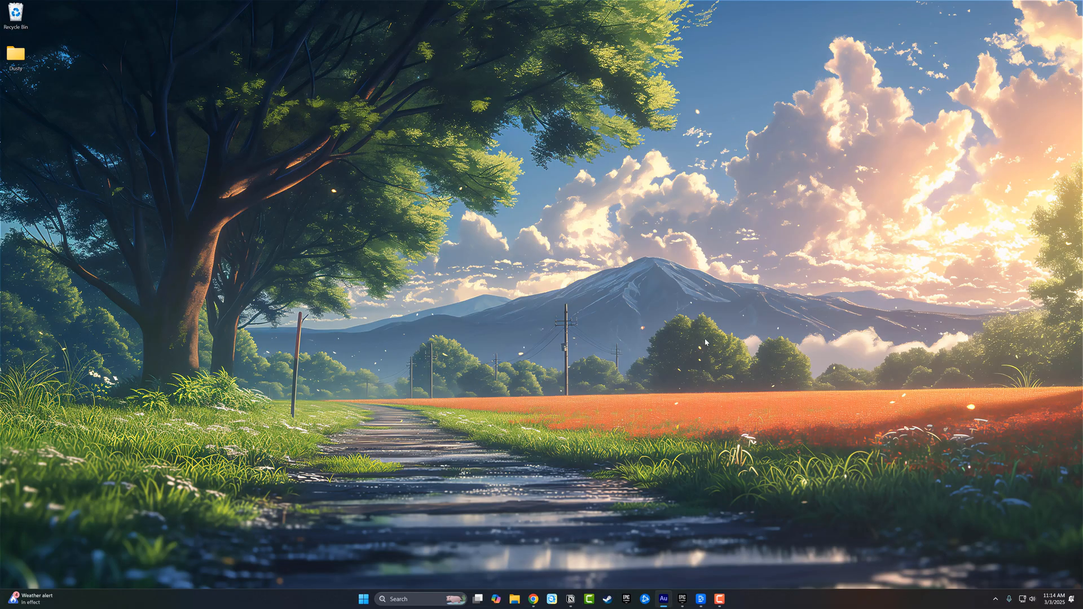
mouse_move(533, 274)
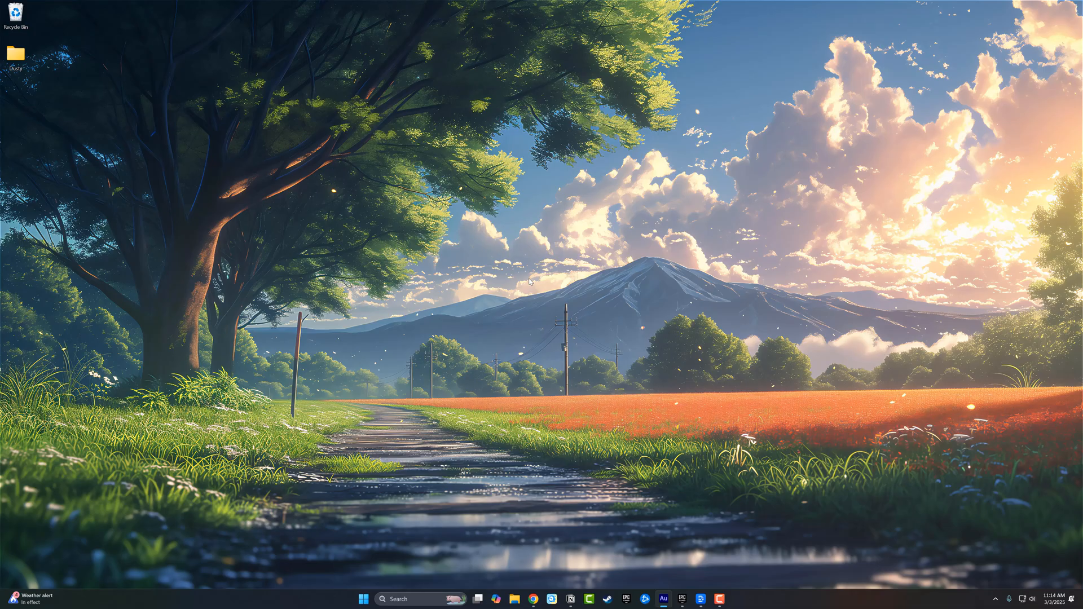
mouse_move(557, 252)
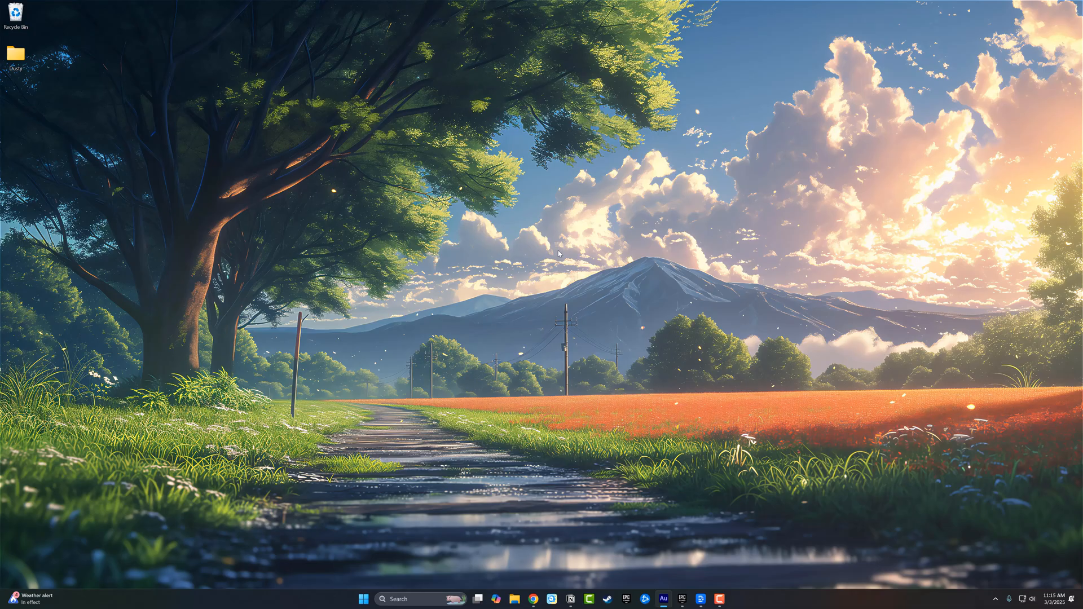
Open Display settings from the desktop menu and select monitor 2 to adjust.
right_click(680, 215)
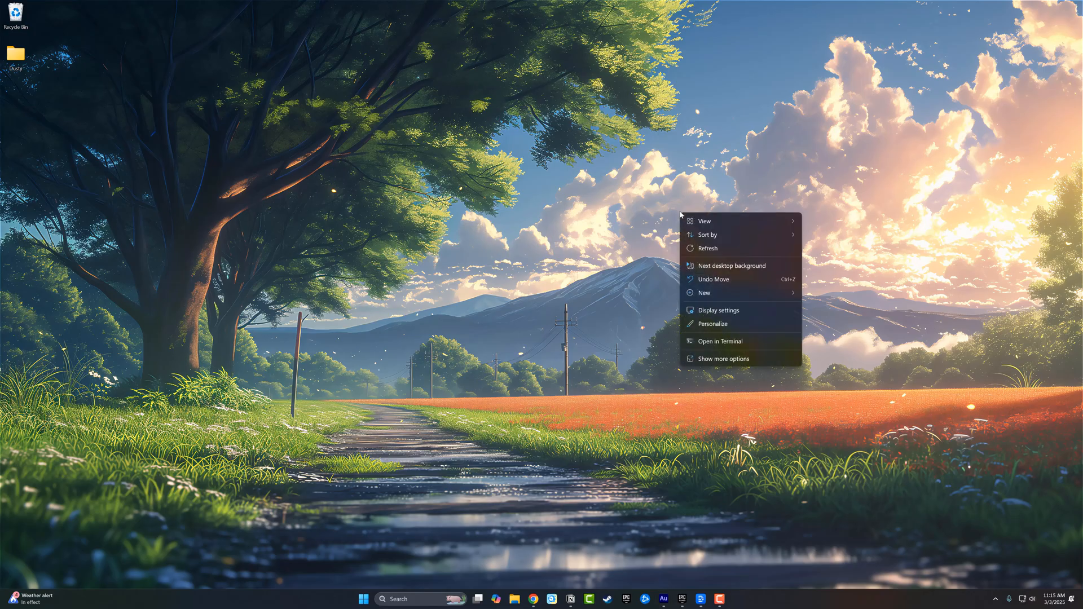
mouse_move(697, 310)
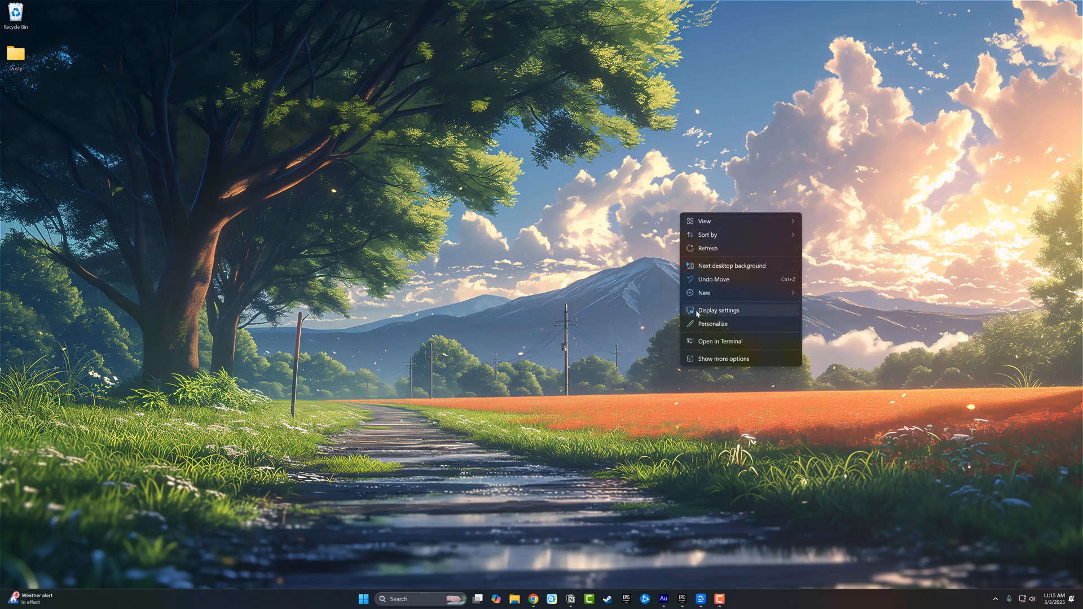
click(718, 310)
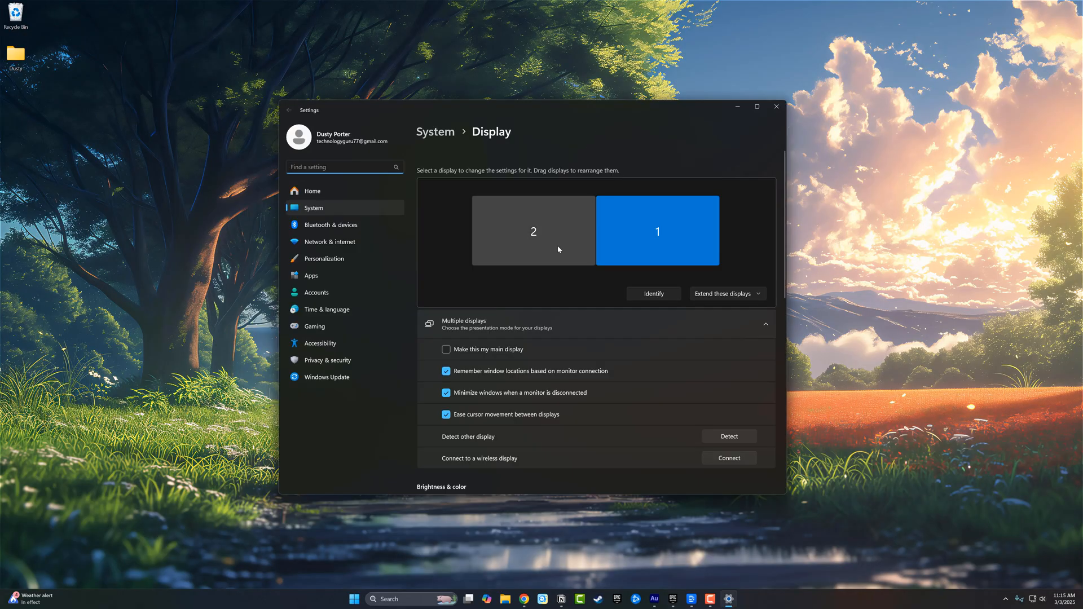
click(532, 231)
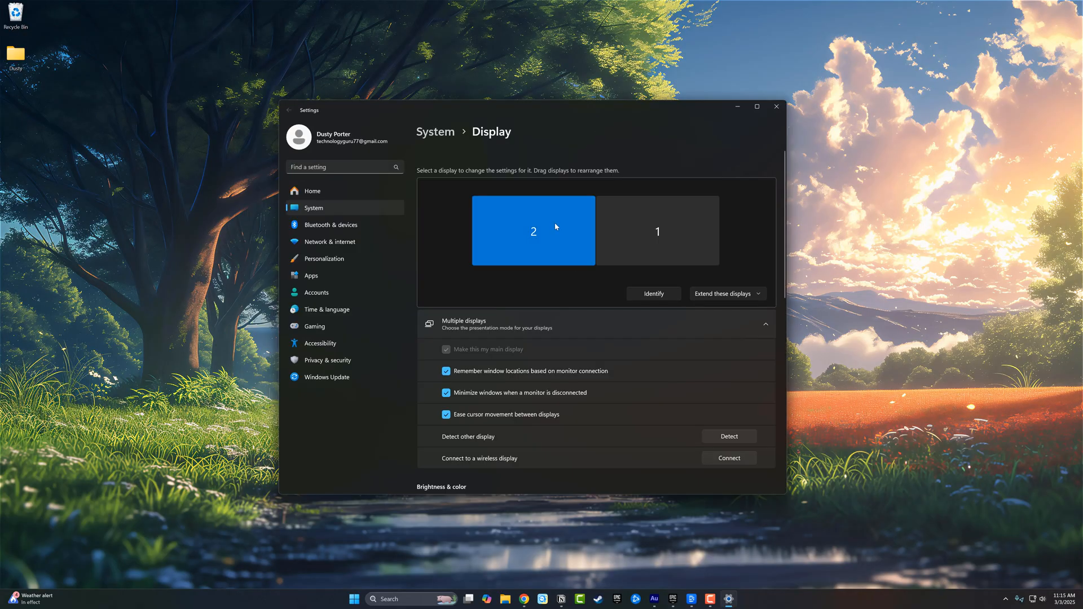
mouse_move(587, 250)
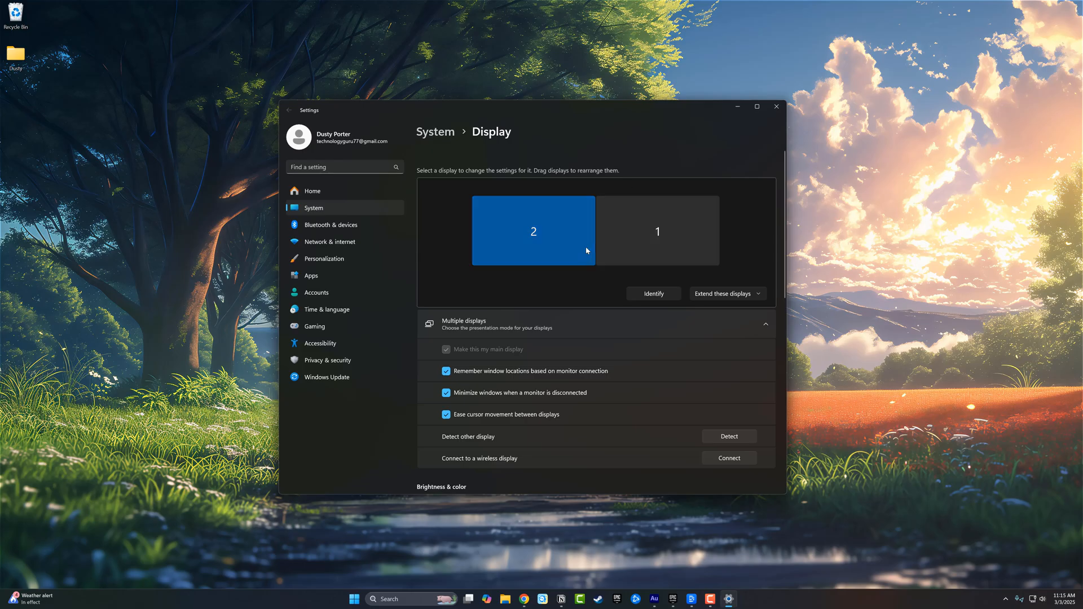
scroll(down, 3)
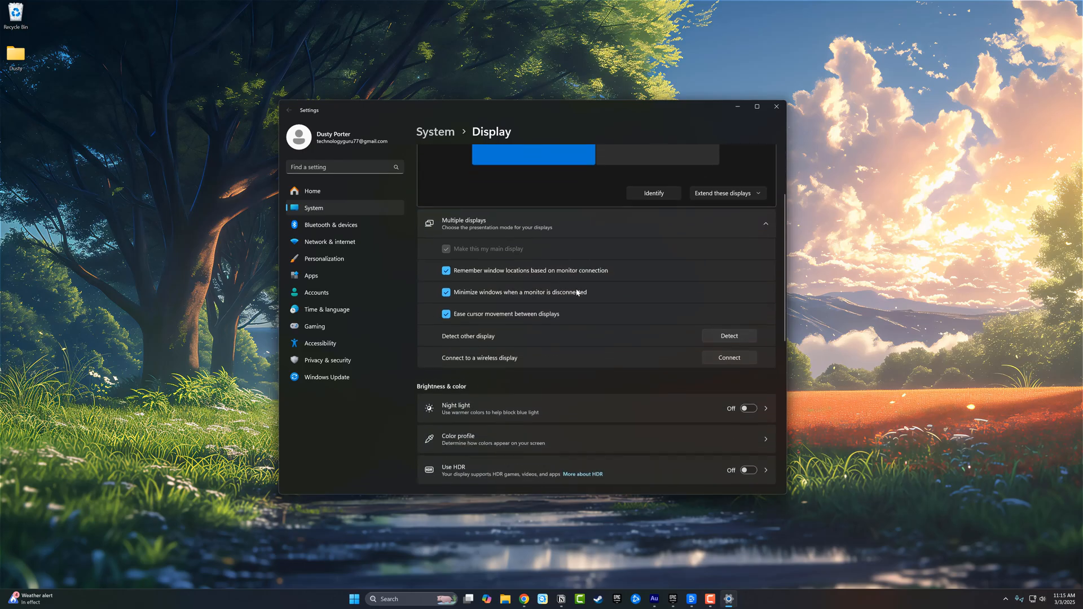
Collapse the Multiple displays section and switch on Use HDR for monitor 2.
click(765, 223)
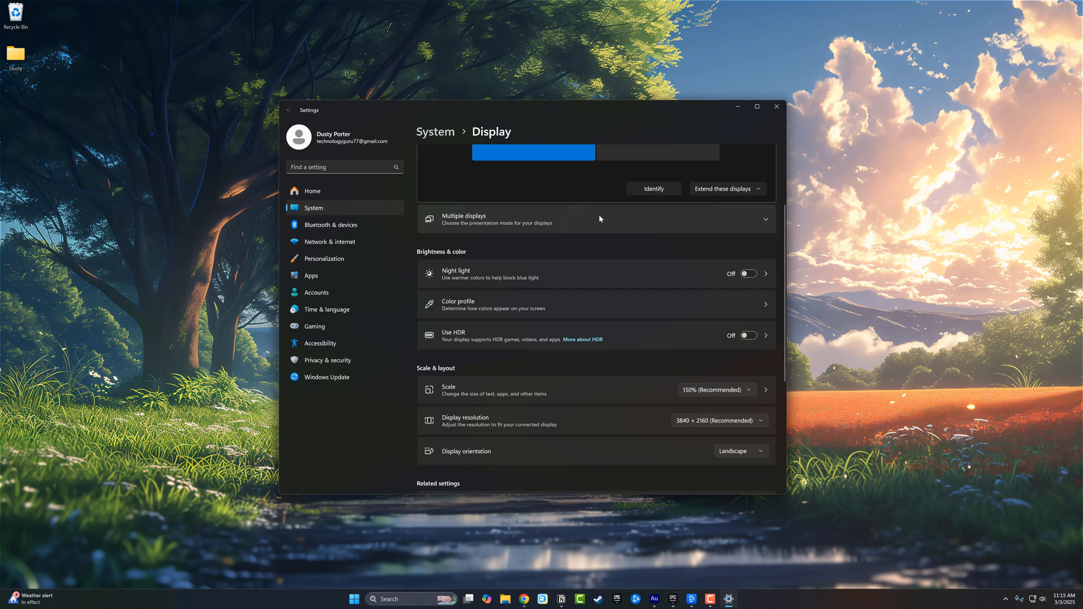
mouse_move(426, 259)
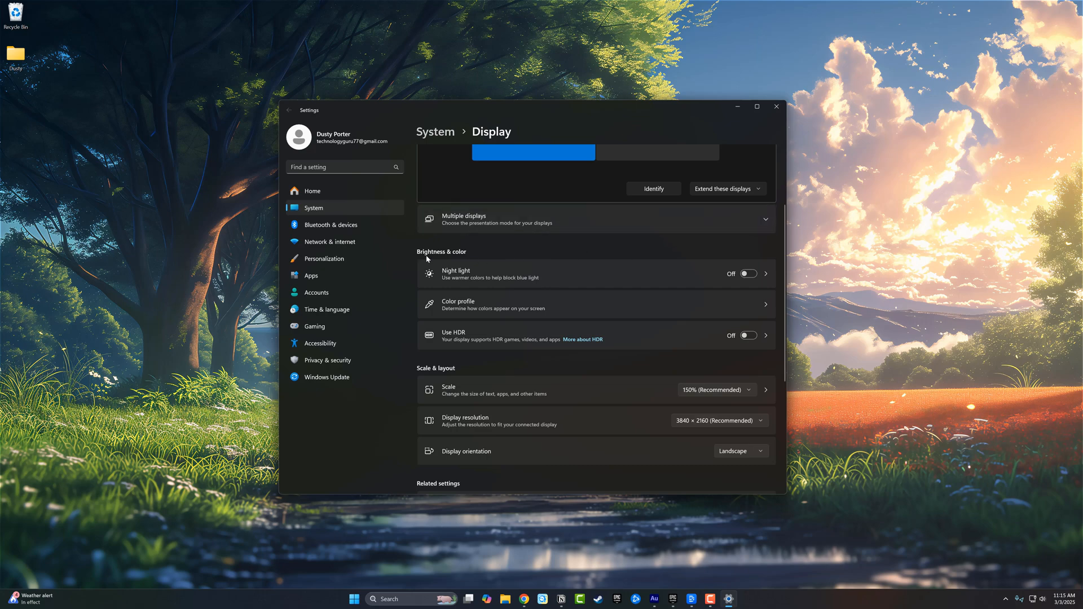
mouse_move(486, 348)
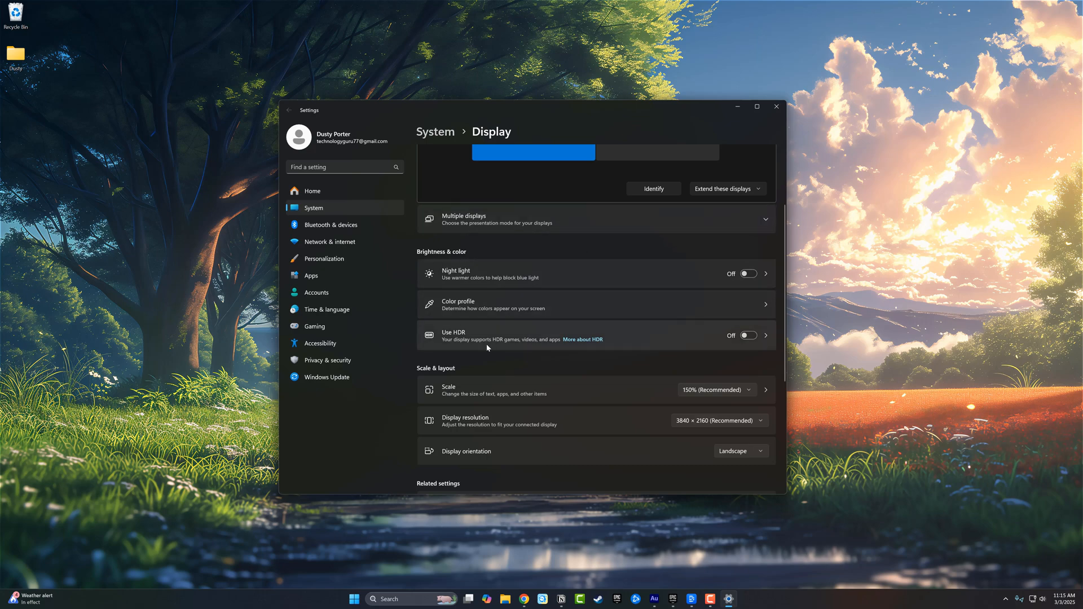
mouse_move(466, 342)
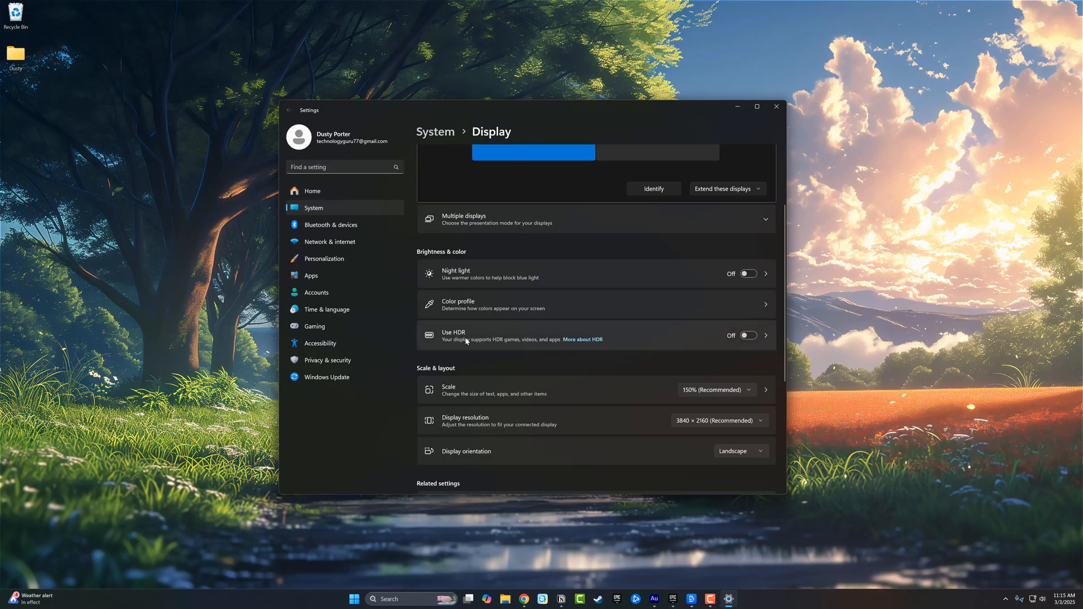
mouse_move(493, 350)
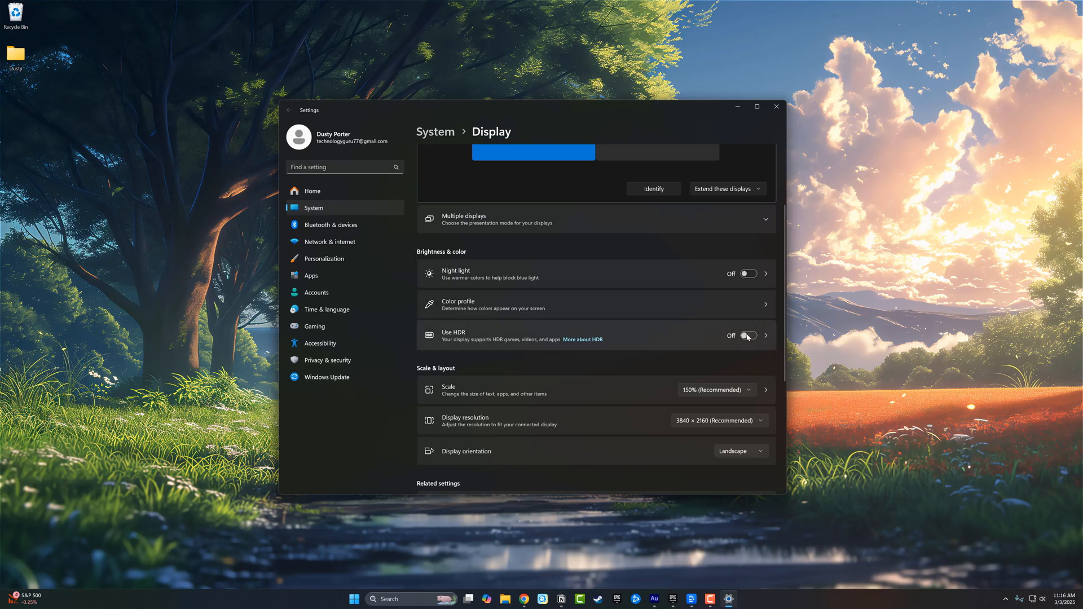
click(748, 335)
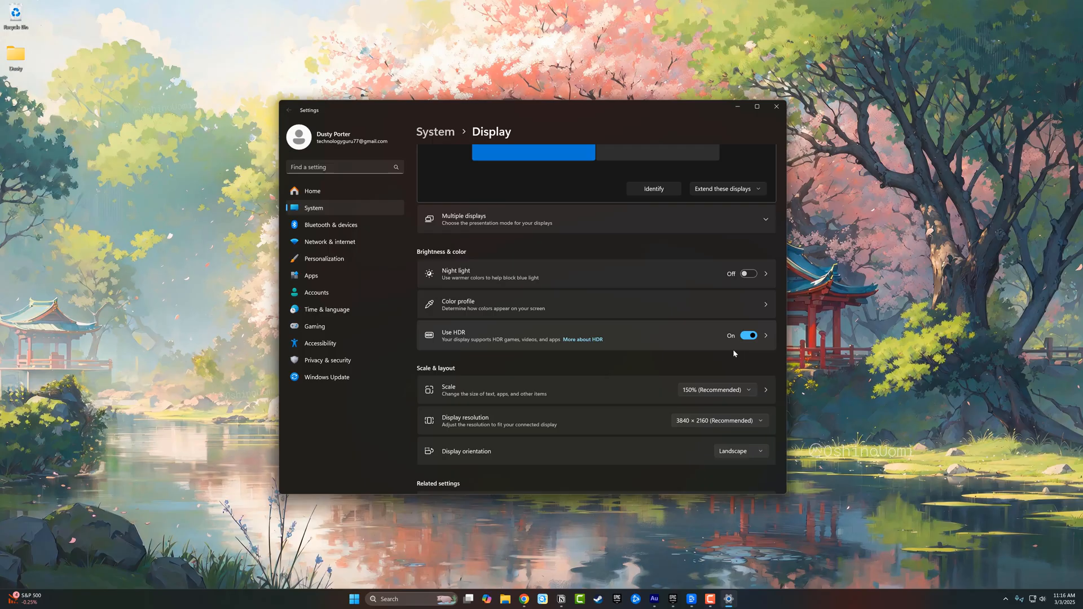
click(747, 338)
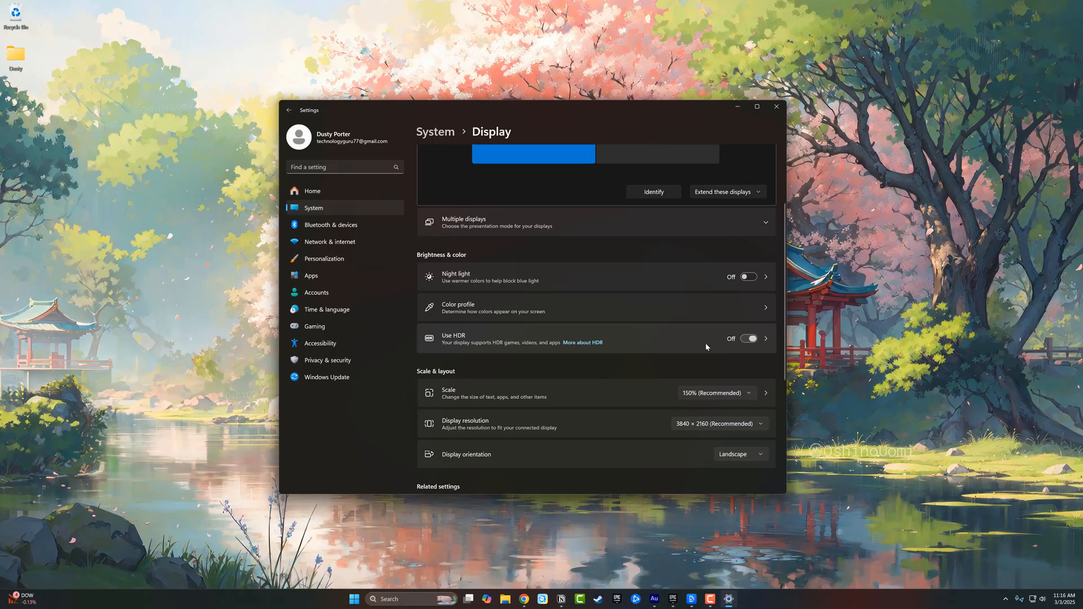
mouse_move(688, 351)
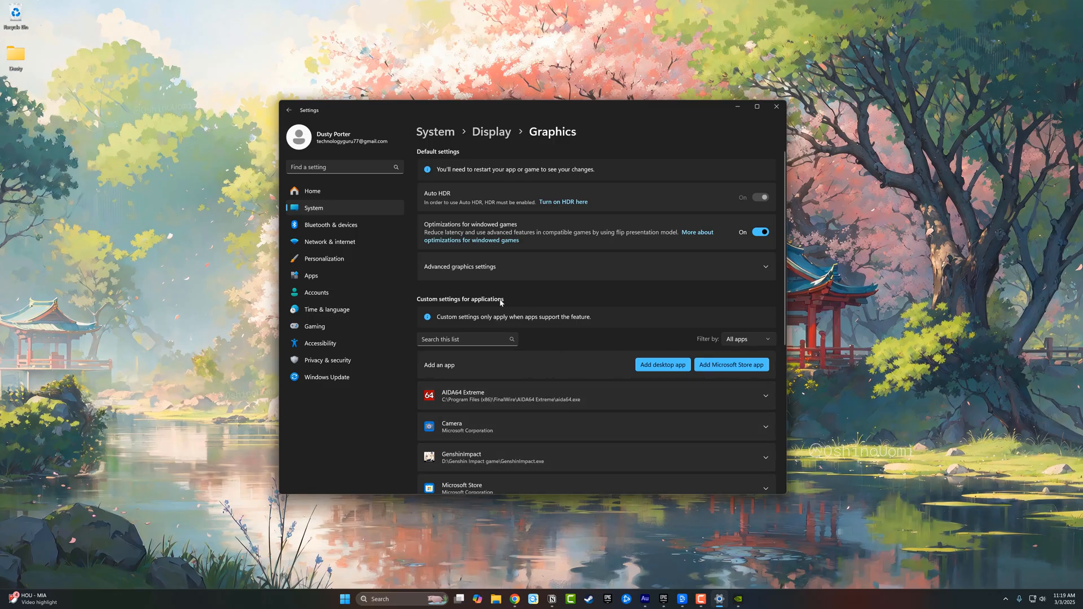
mouse_move(587, 287)
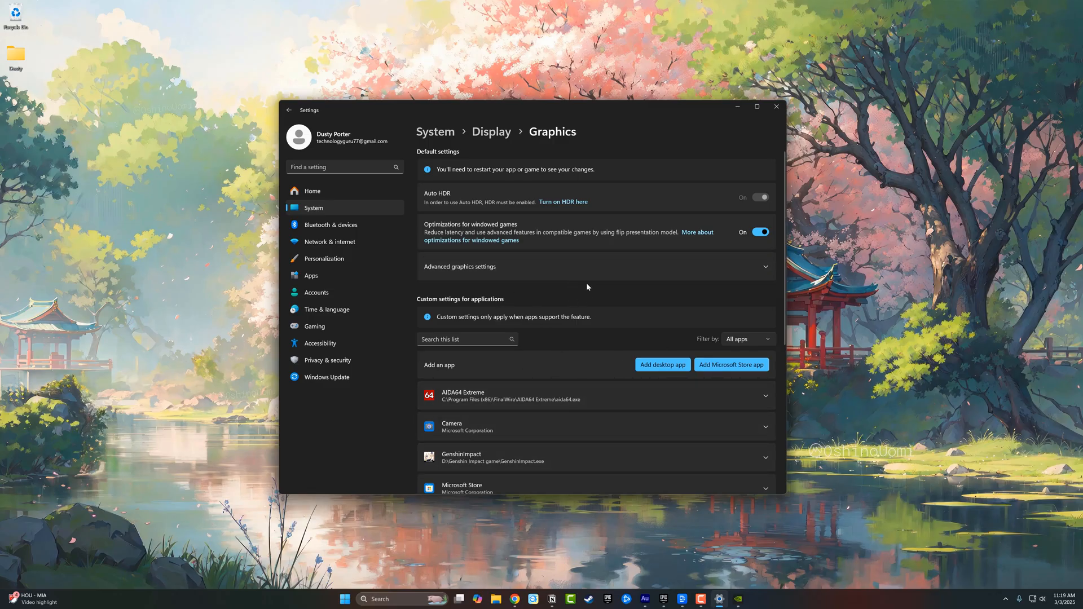